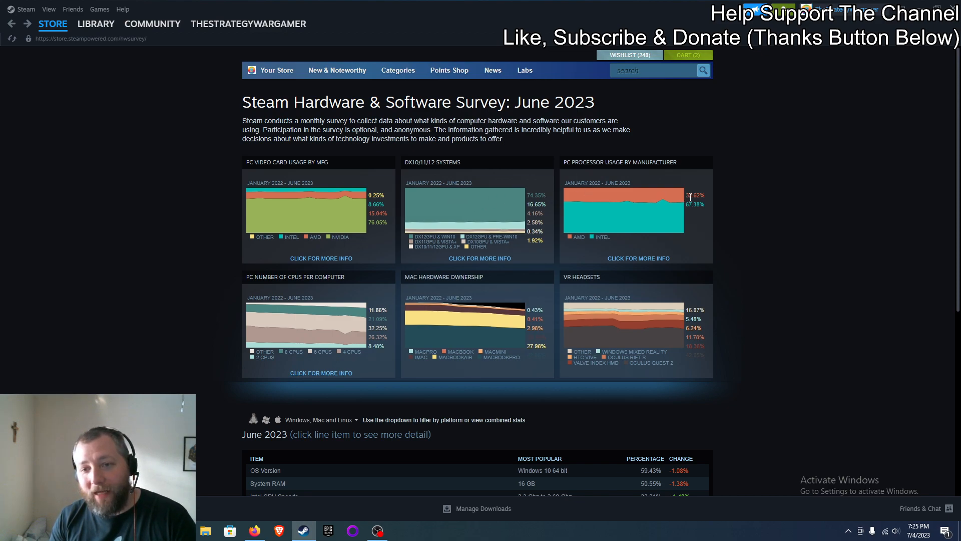
mouse_move(372, 238)
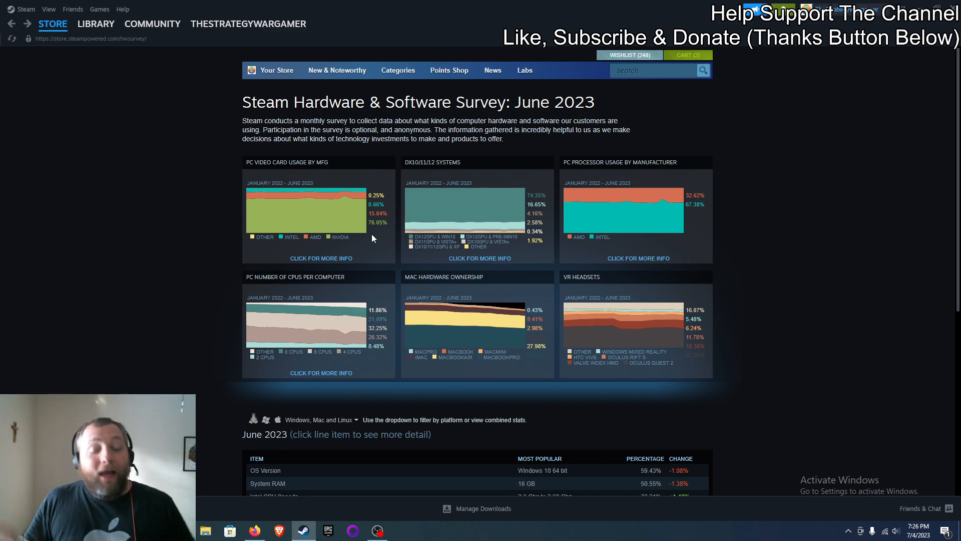